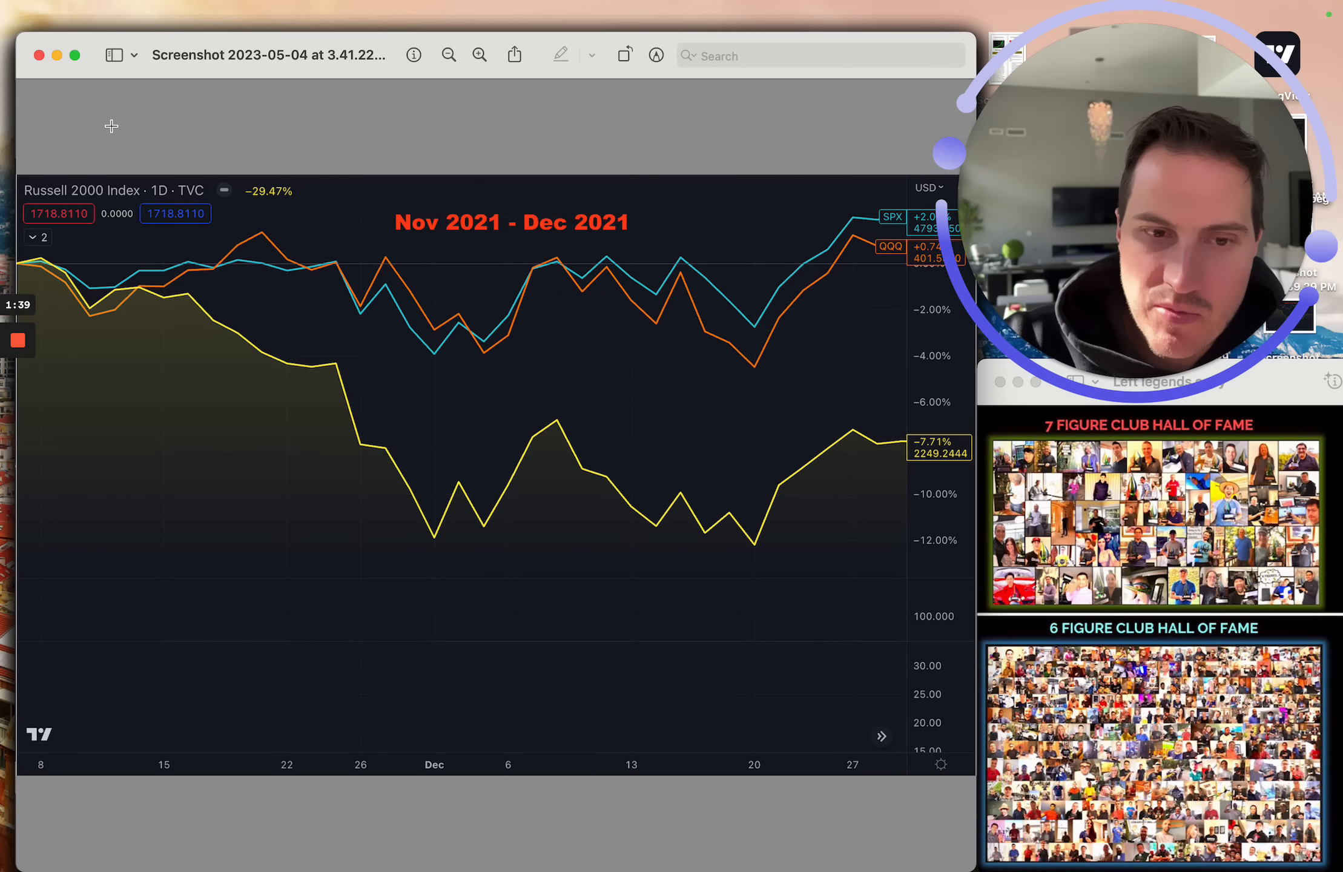
mouse_move(392, 221)
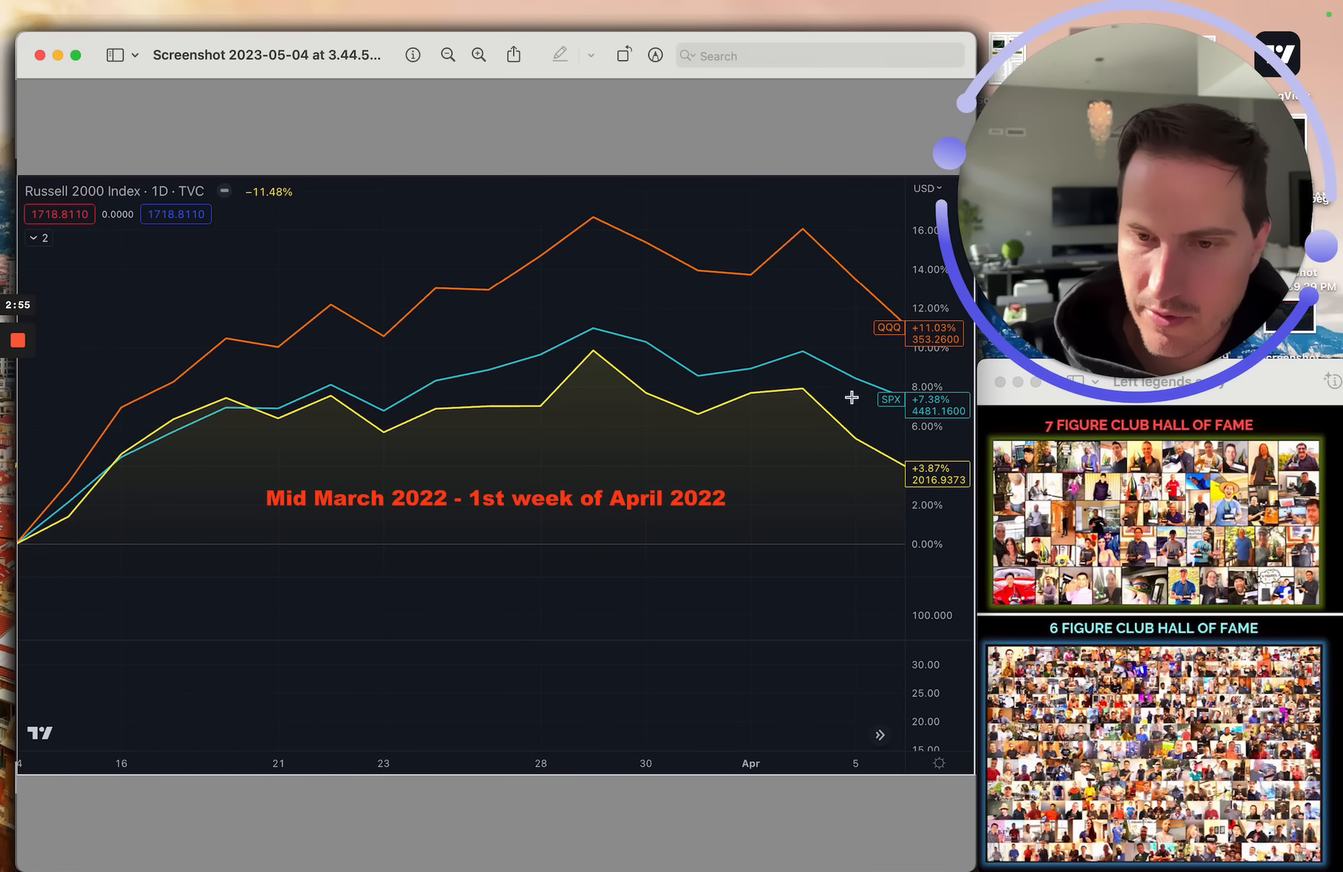
mouse_move(731, 409)
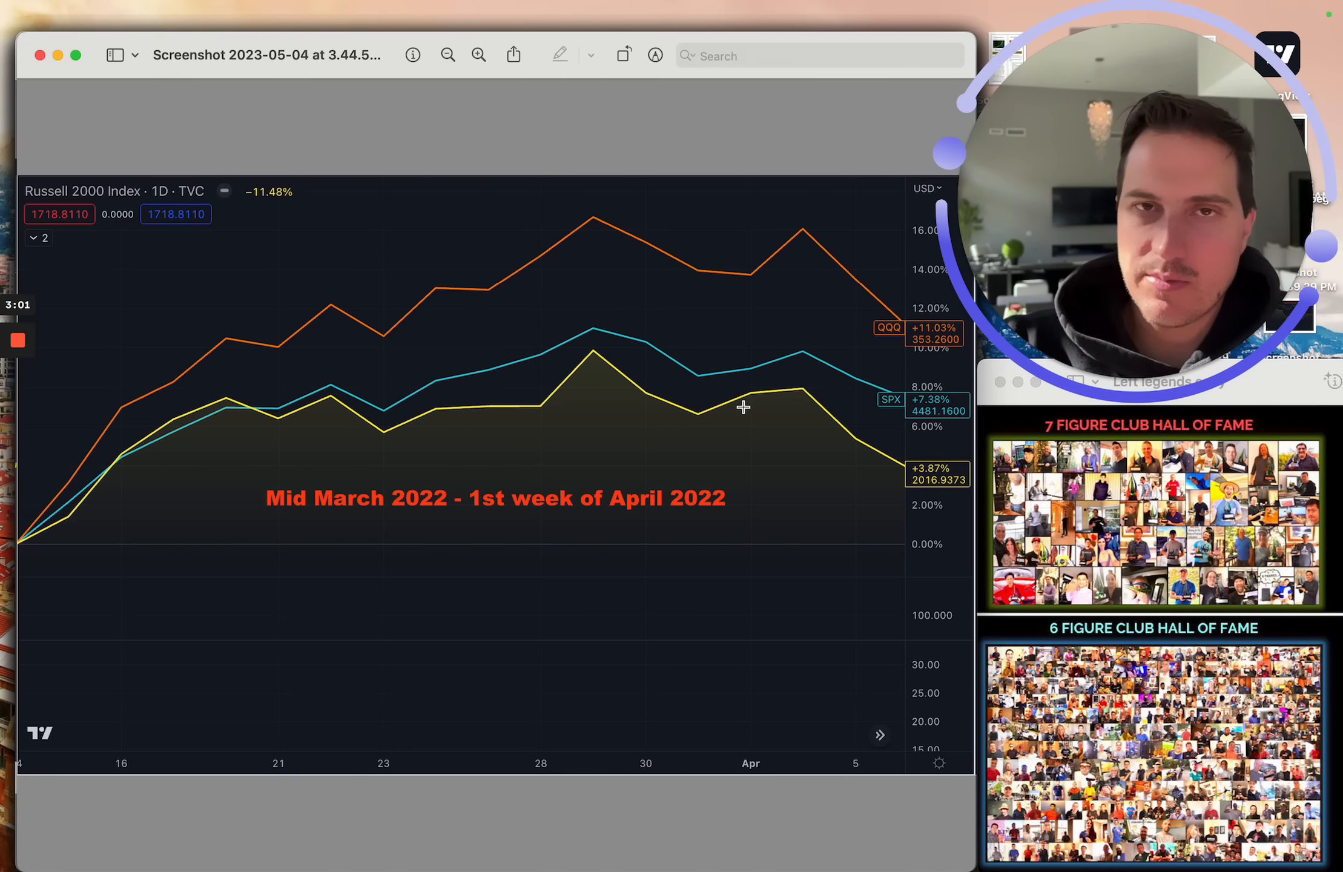
mouse_move(786, 377)
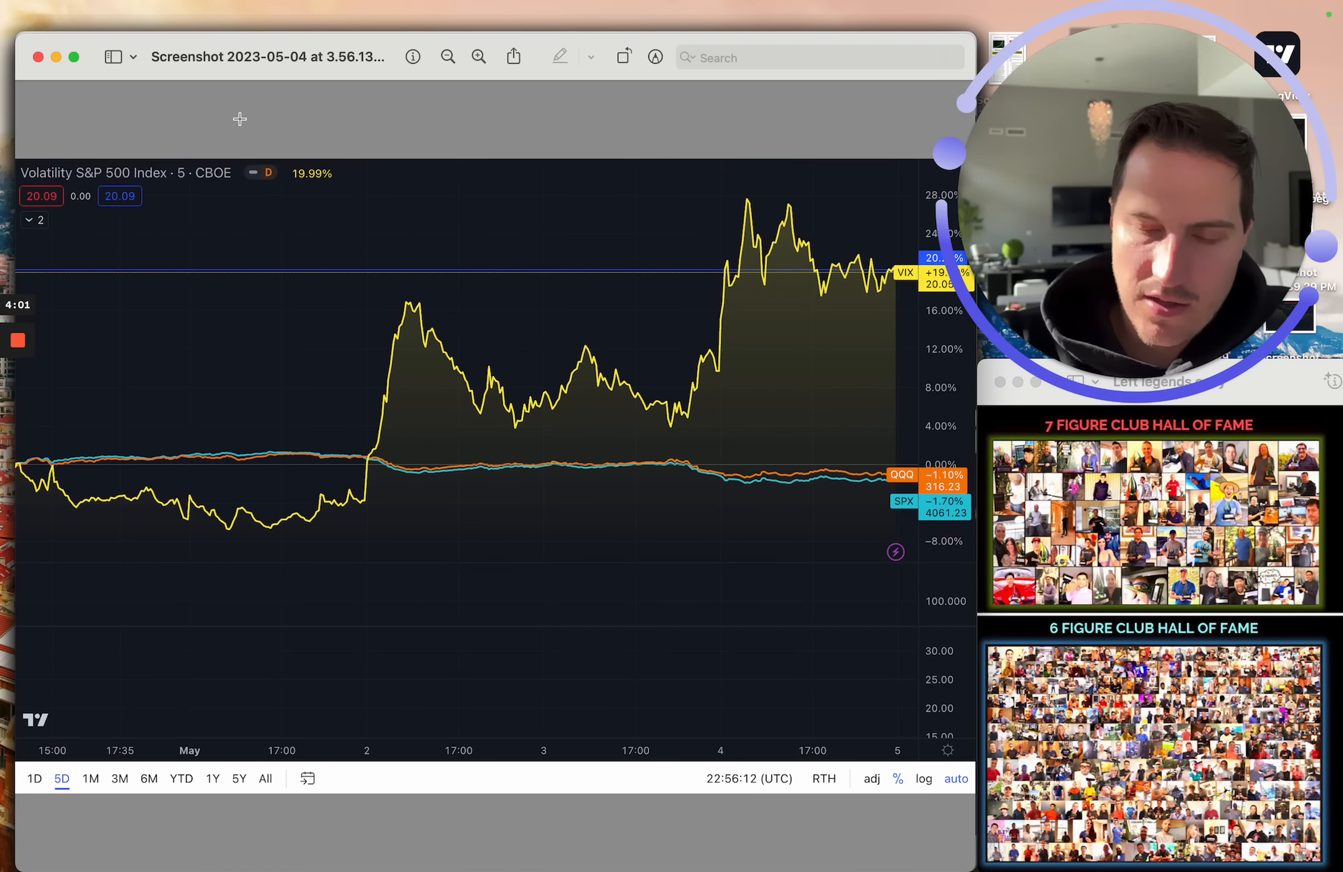
mouse_move(643, 245)
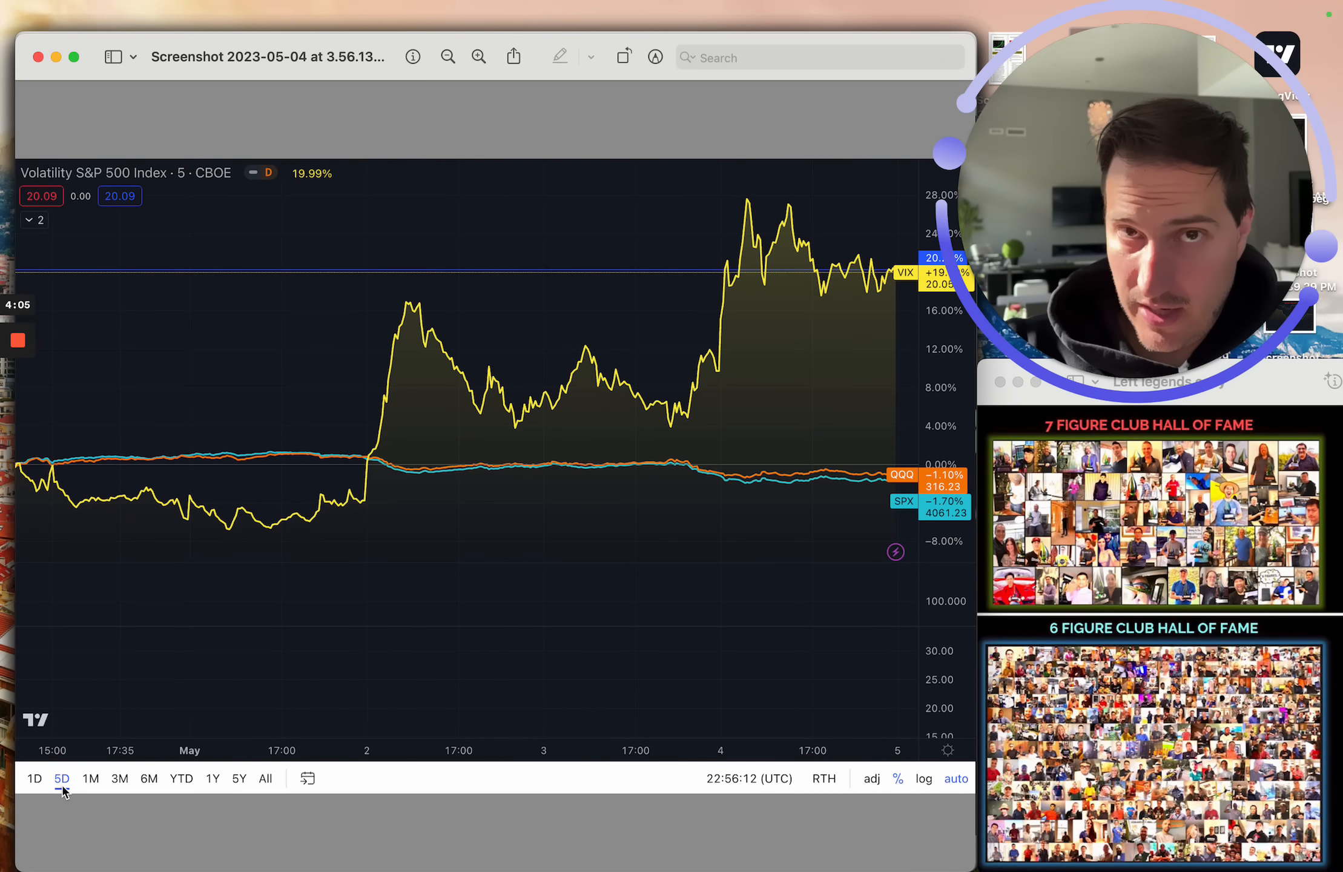
mouse_move(813, 342)
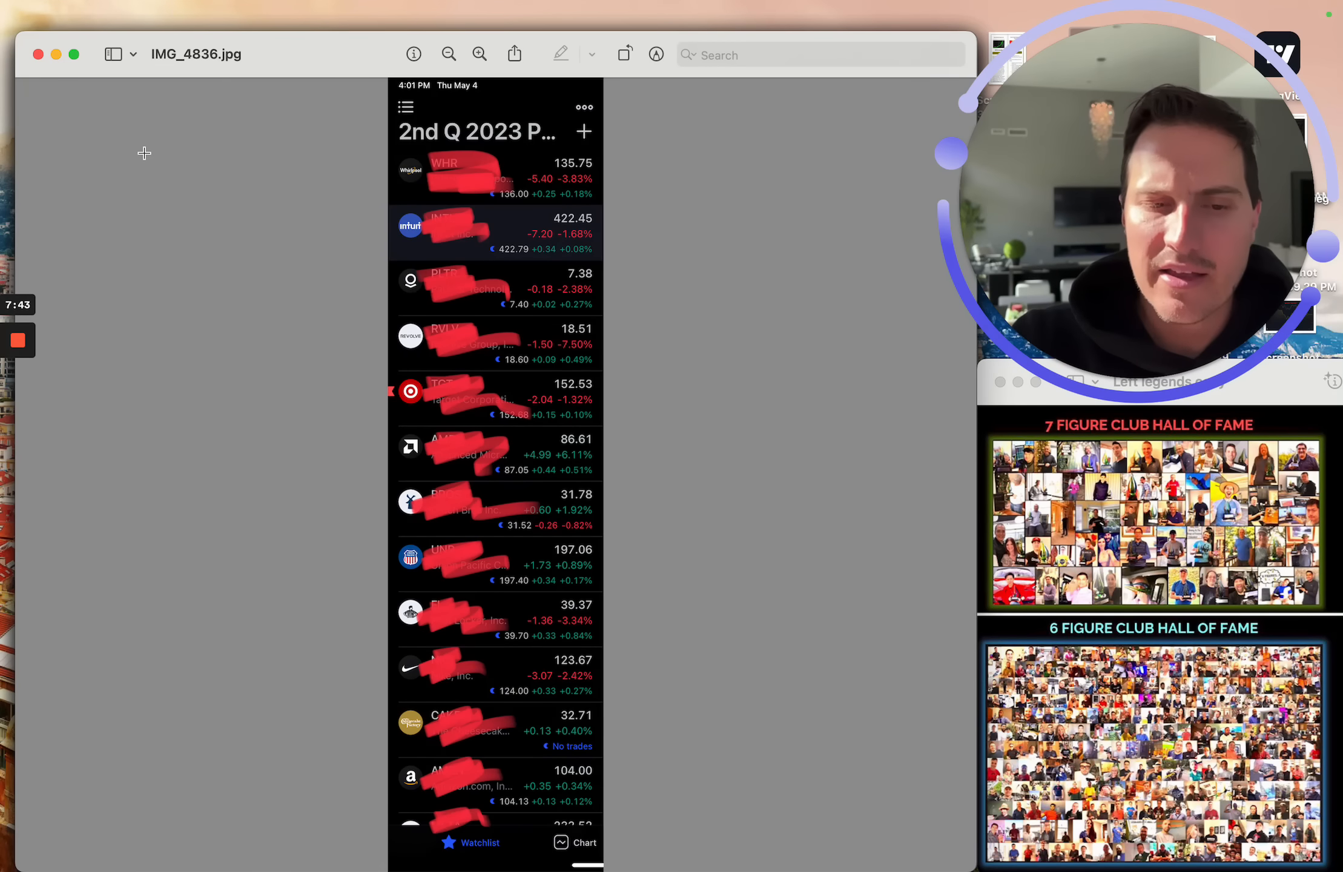
mouse_move(379, 160)
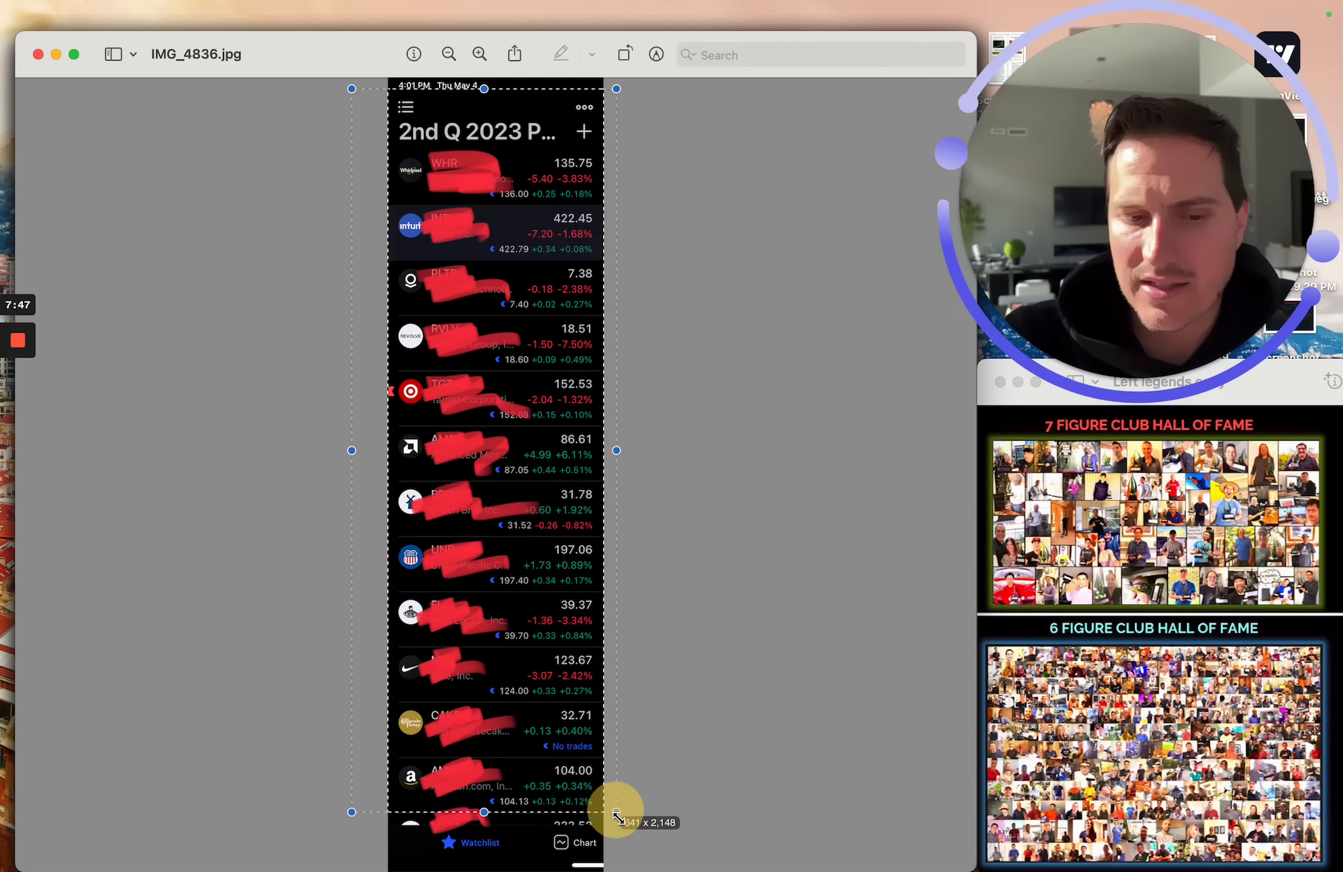
Drag a selection box around the stock quotes column in the IMG_4836 watchlist screenshot
left_click_drag(616, 813, 634, 847)
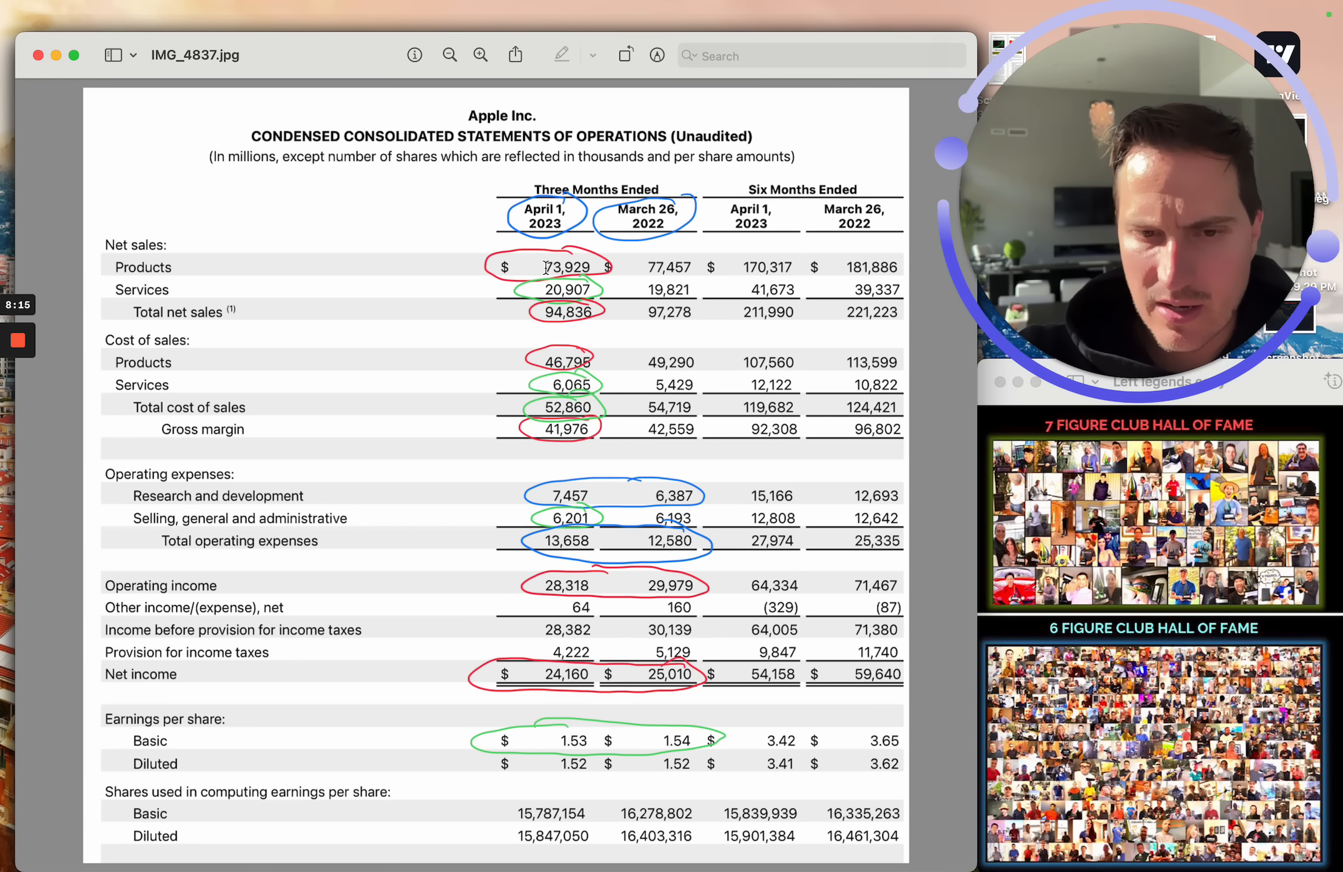
double_click(568, 267)
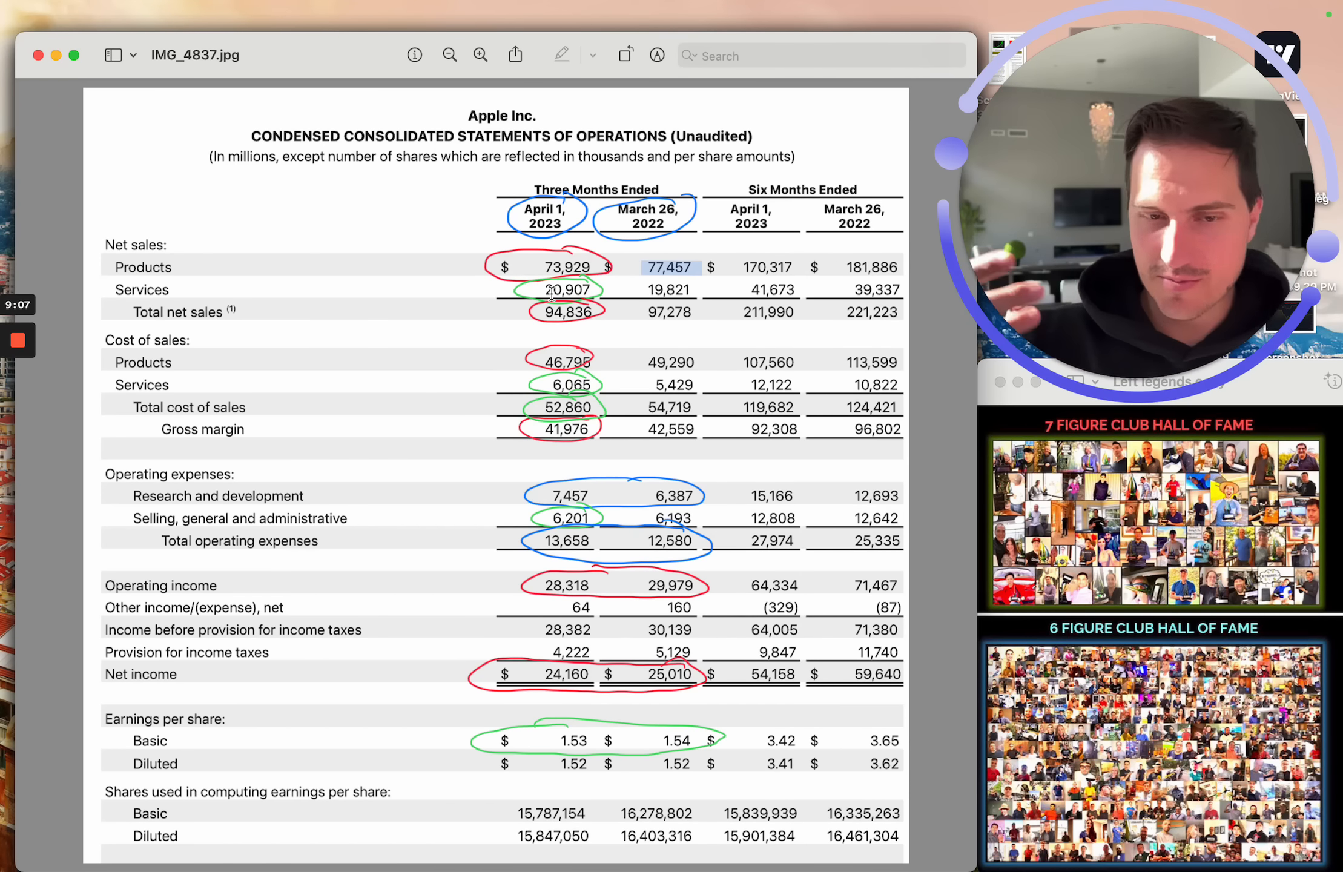
mouse_move(606, 304)
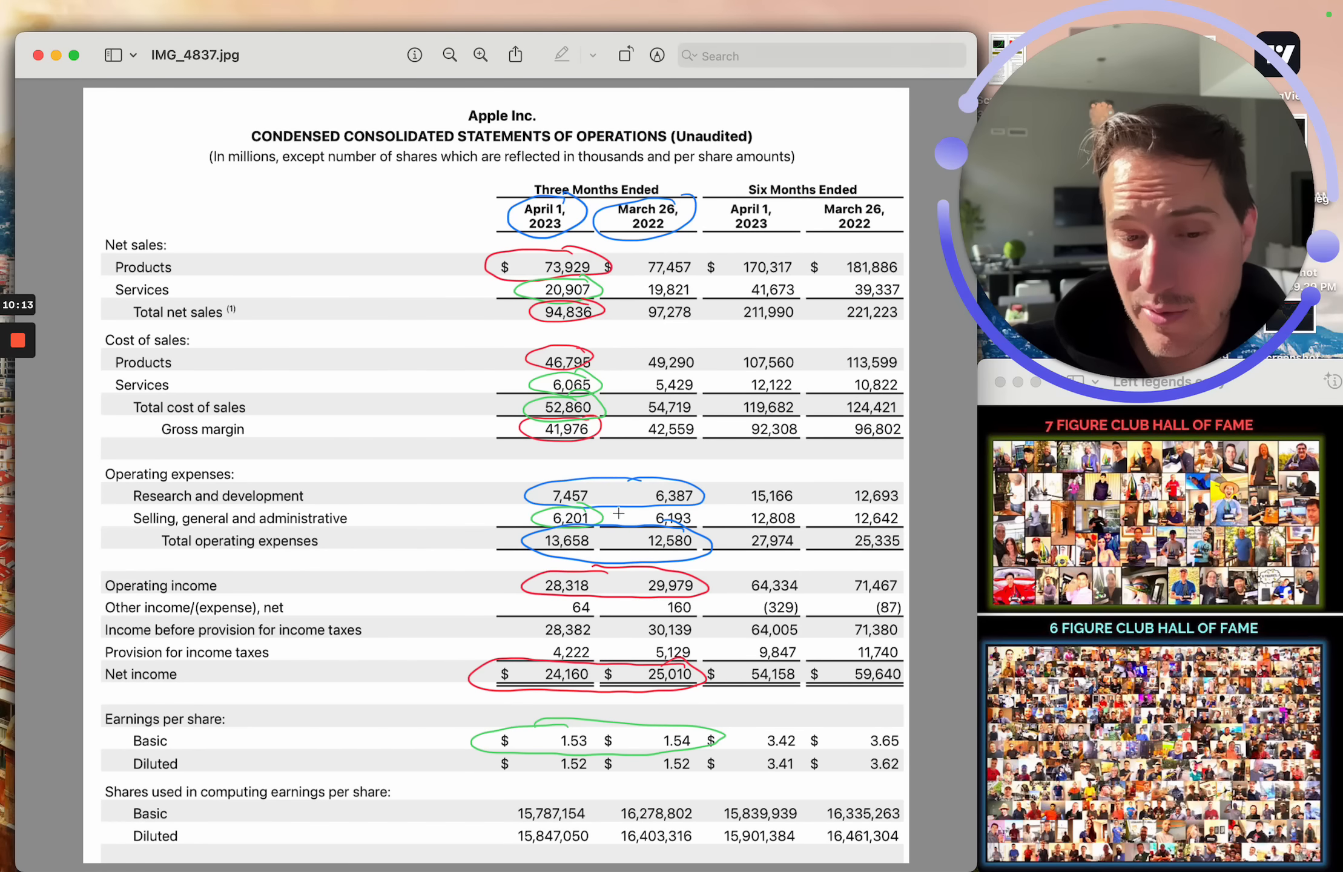
mouse_move(381, 549)
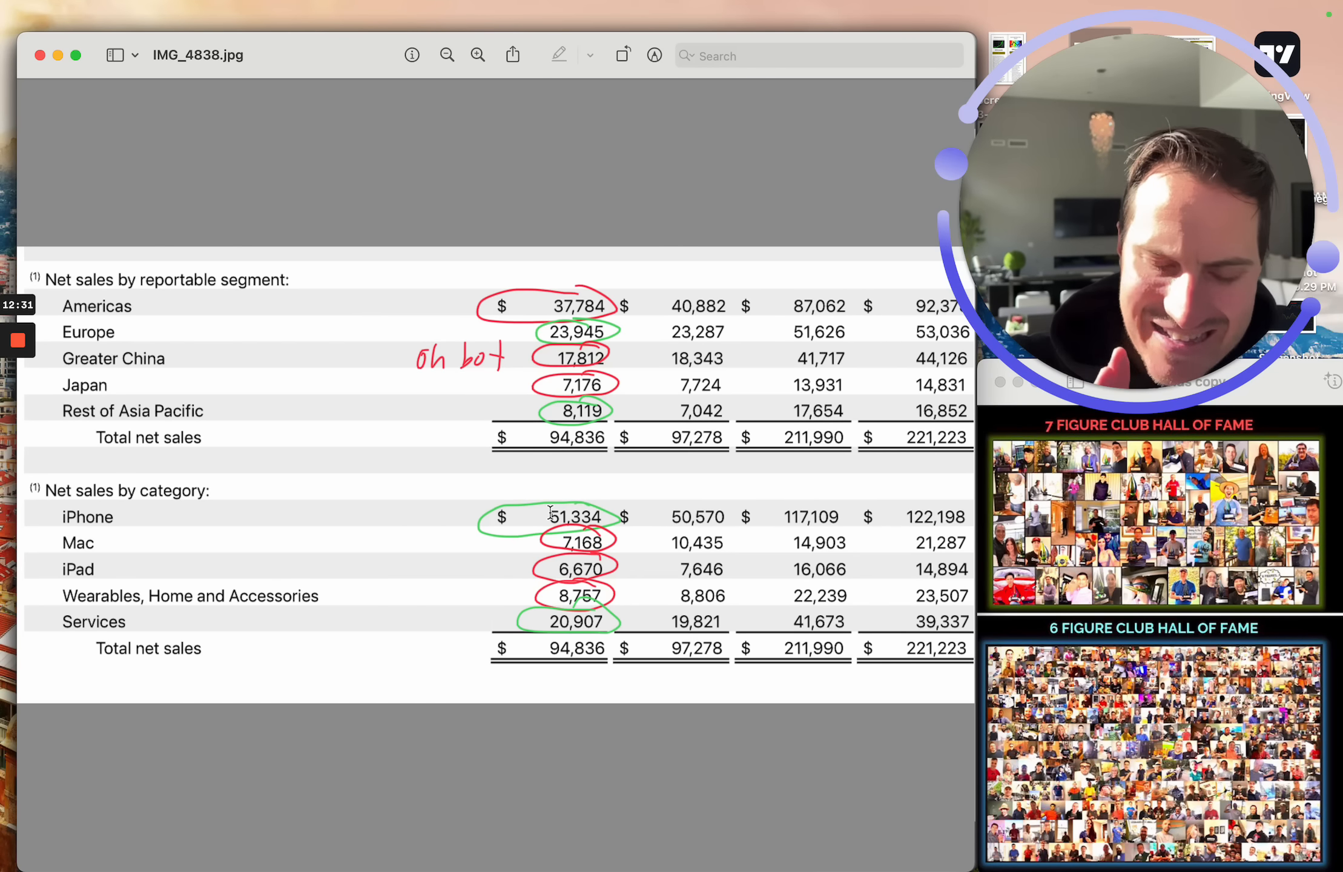
double_click(576, 517)
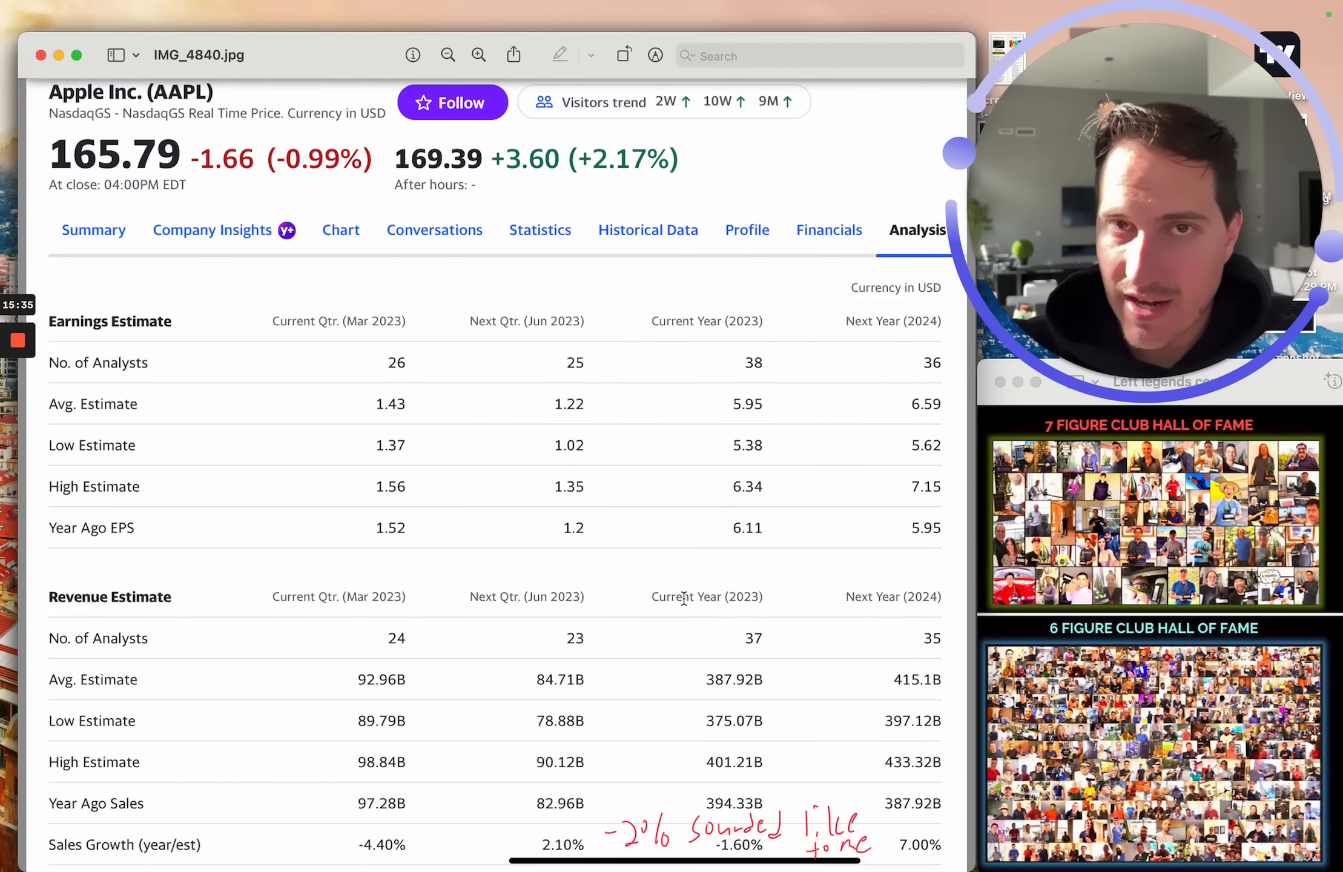
mouse_move(529, 669)
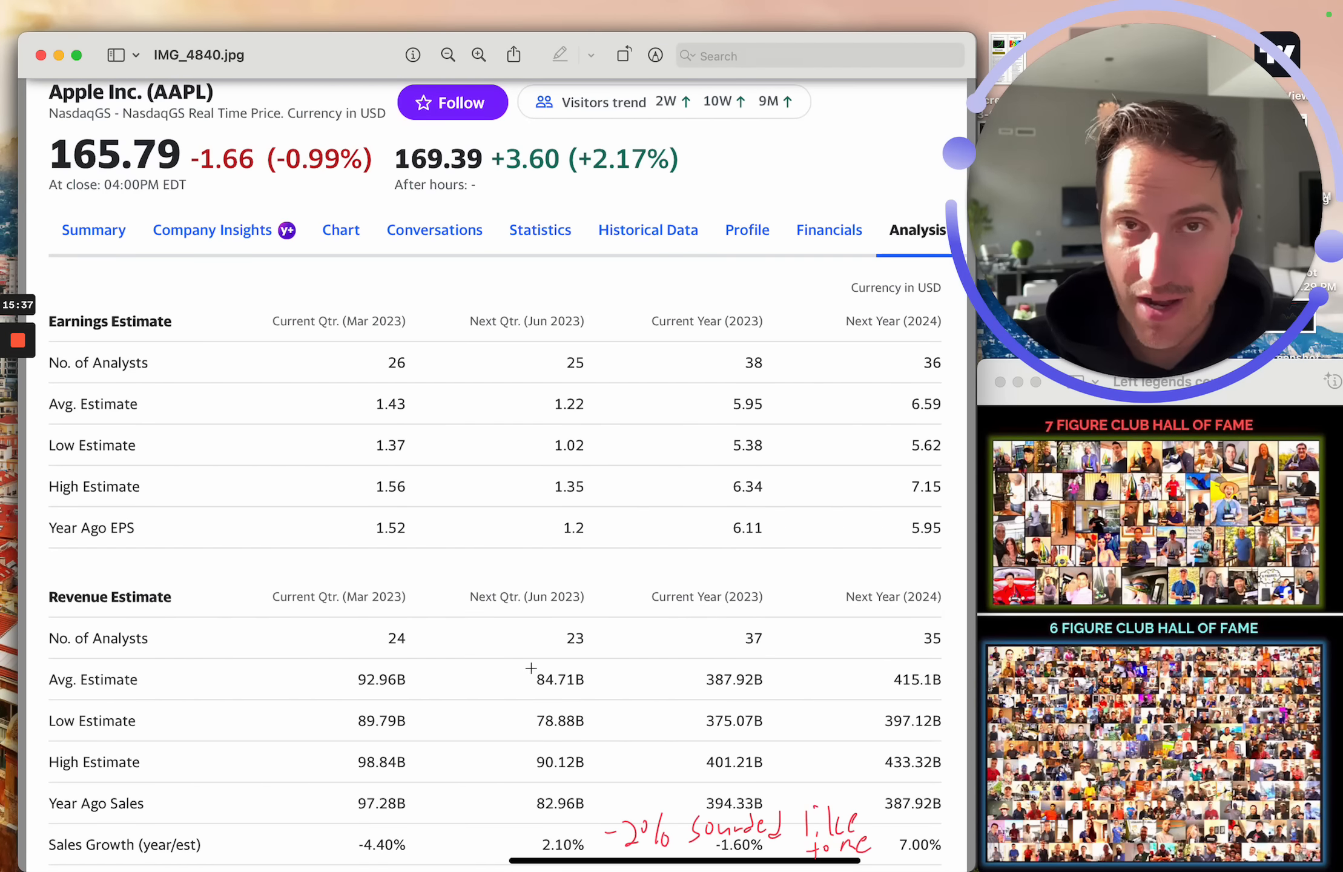
Select the handwritten '-2% sounded like to me' note and its underline below the sales growth row
left_click_drag(508, 661, 602, 711)
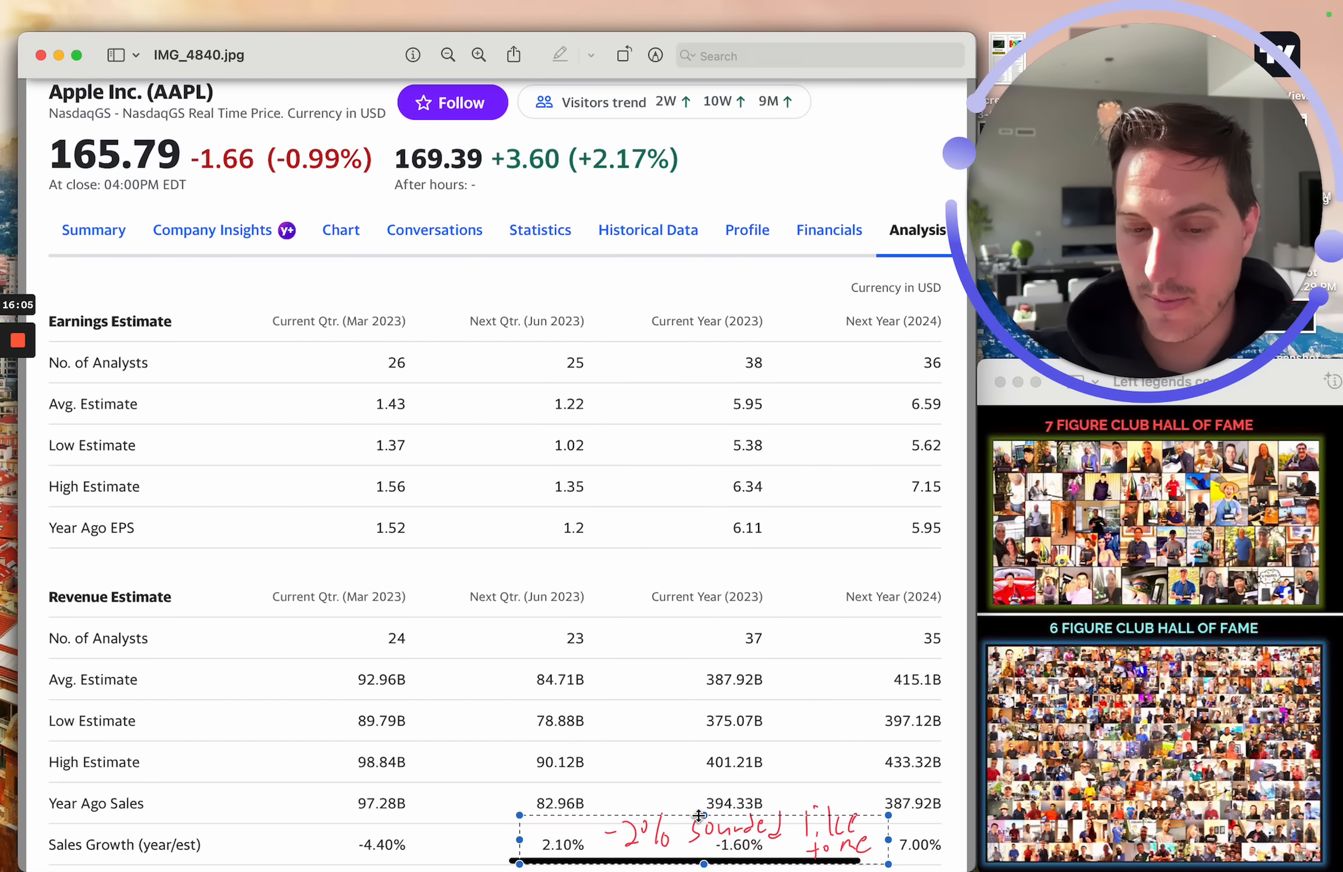
left_click_drag(694, 812, 707, 767)
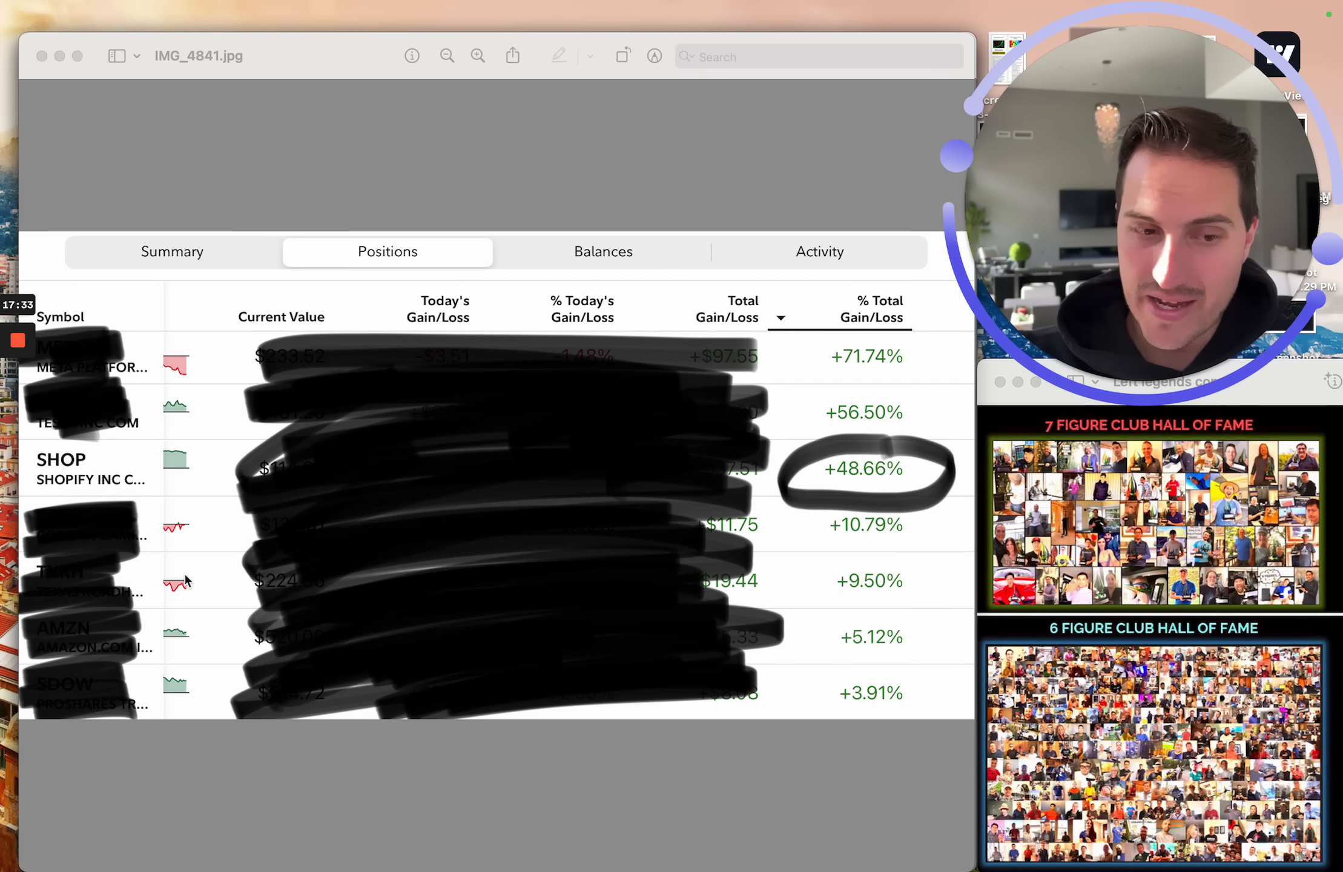
mouse_move(381, 520)
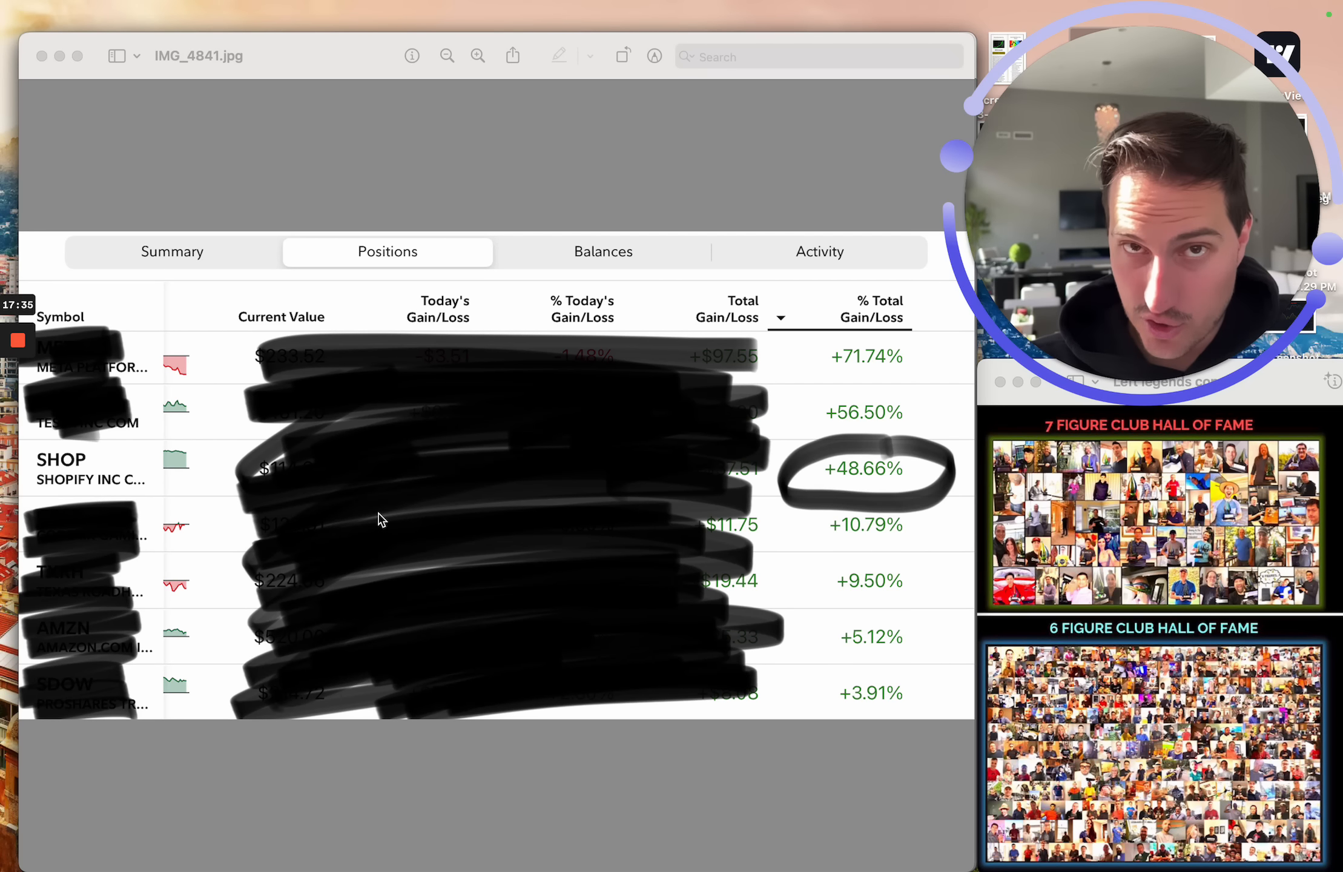
mouse_move(483, 626)
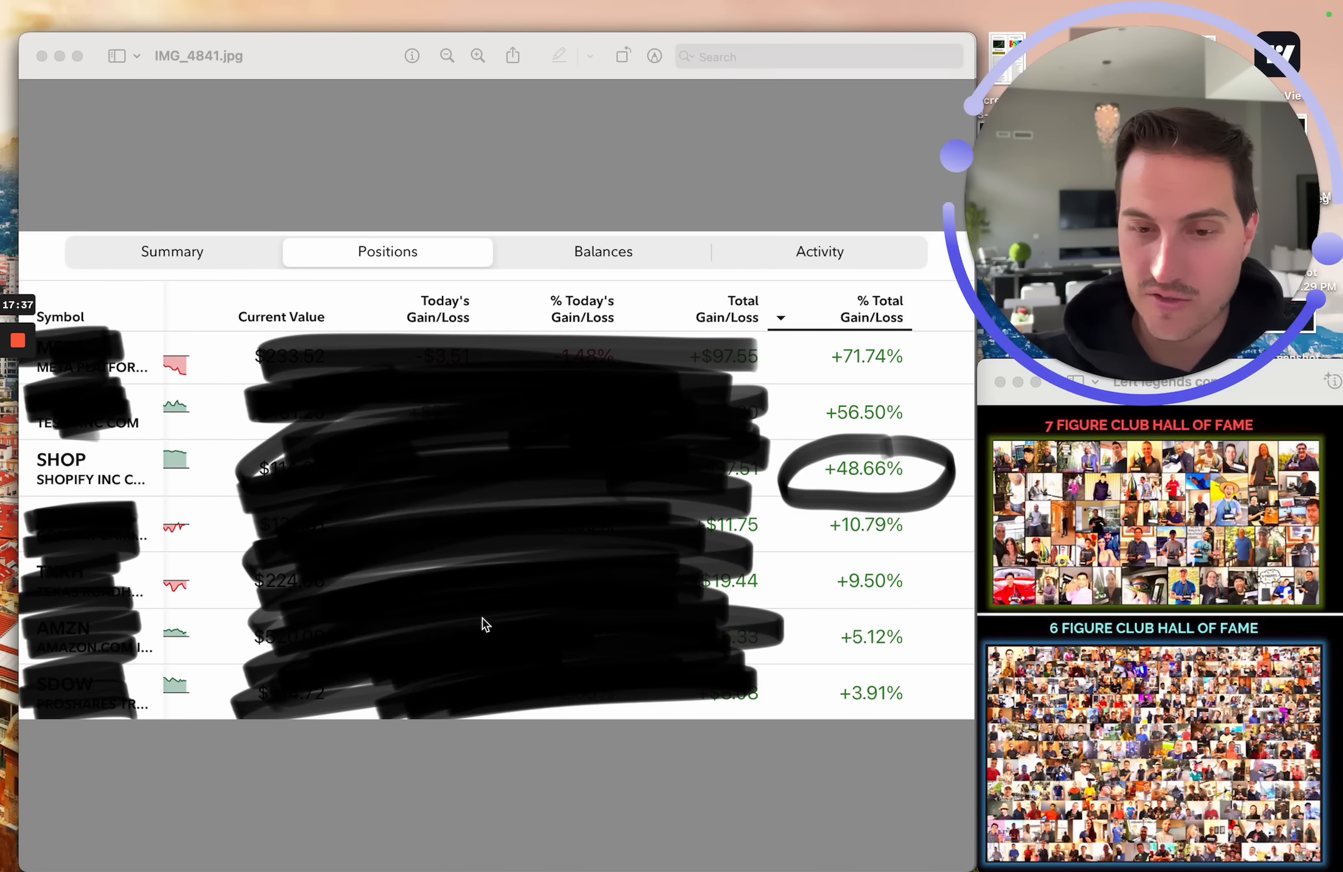
mouse_move(408, 573)
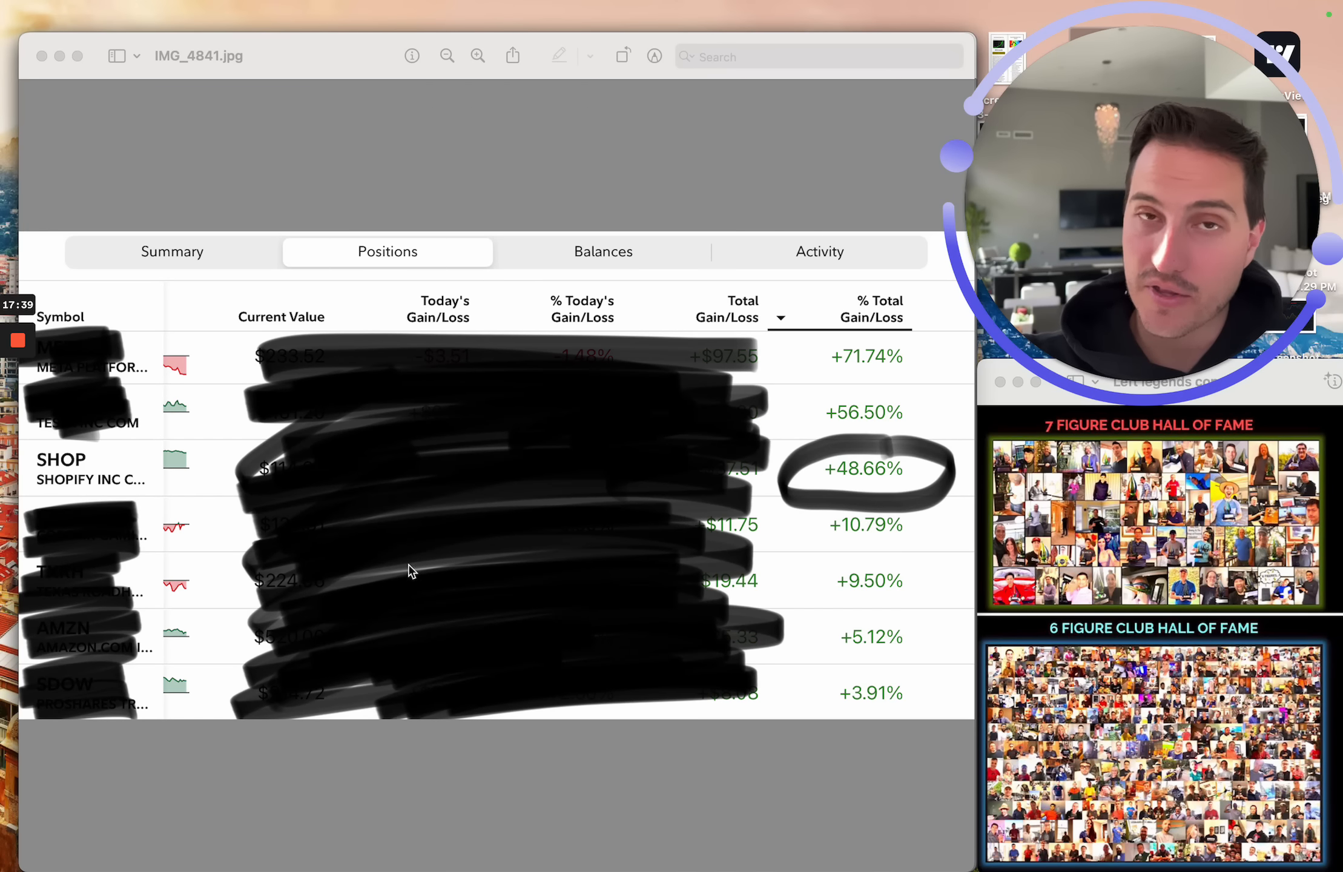
mouse_move(543, 543)
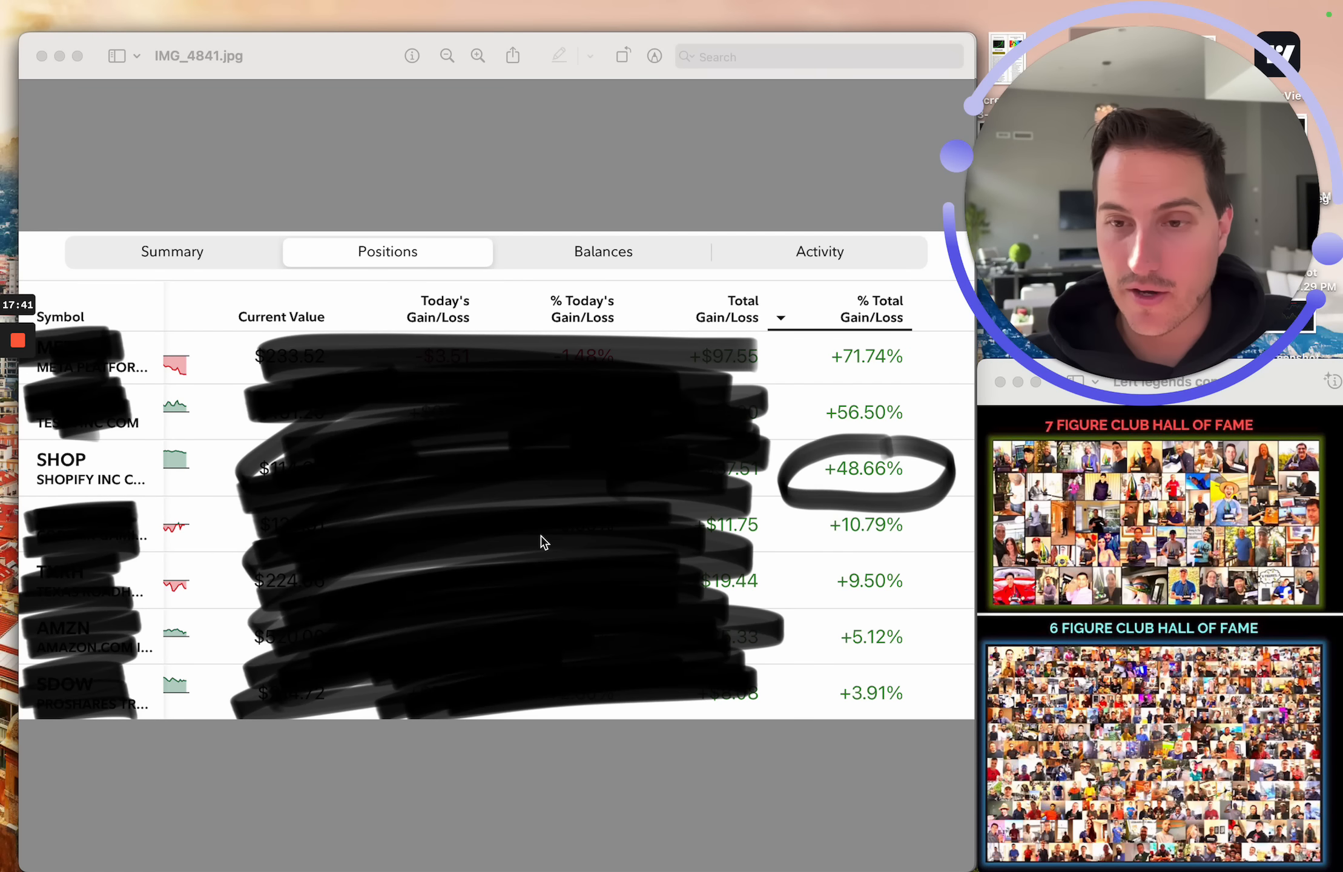
mouse_move(163, 343)
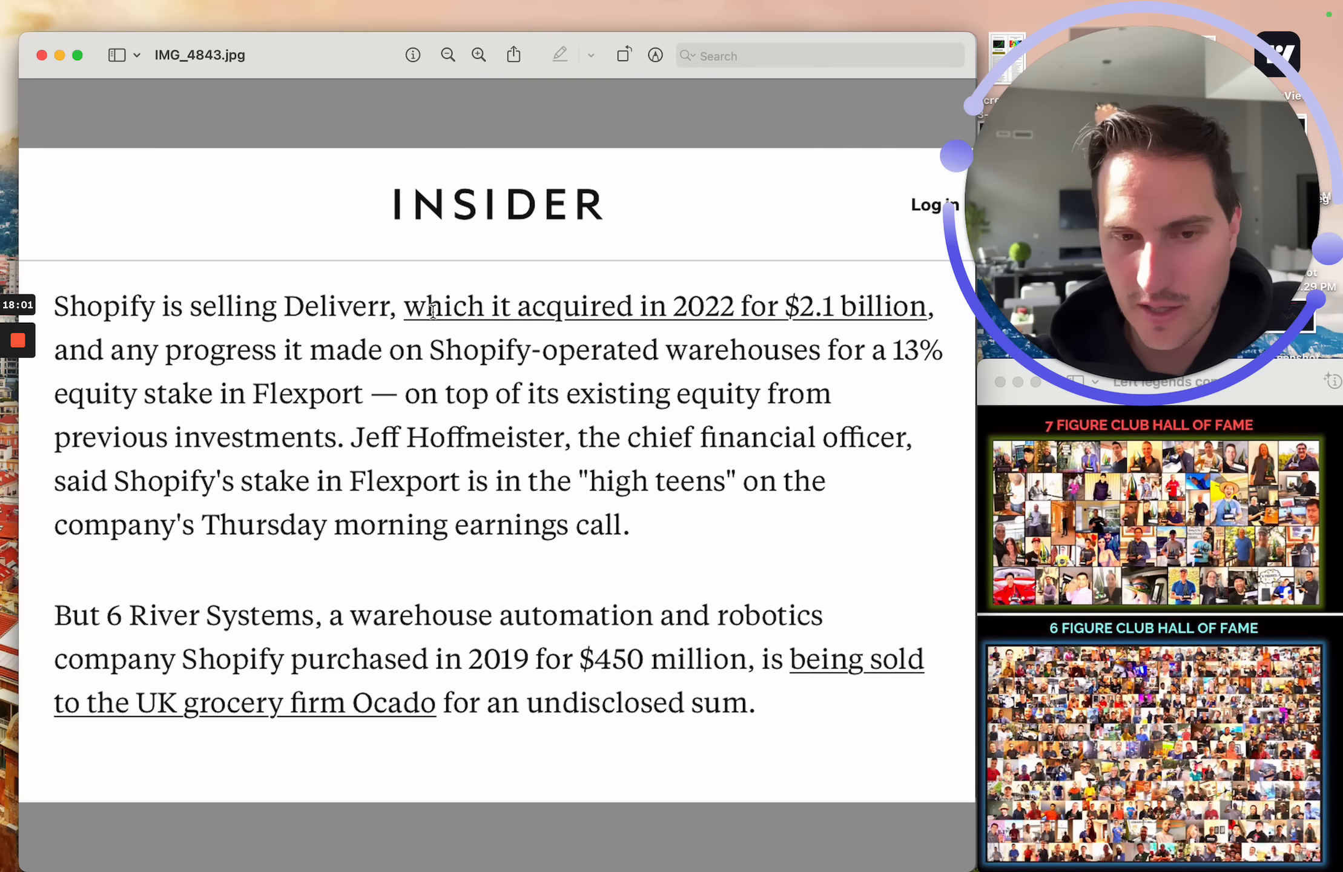
mouse_move(855, 317)
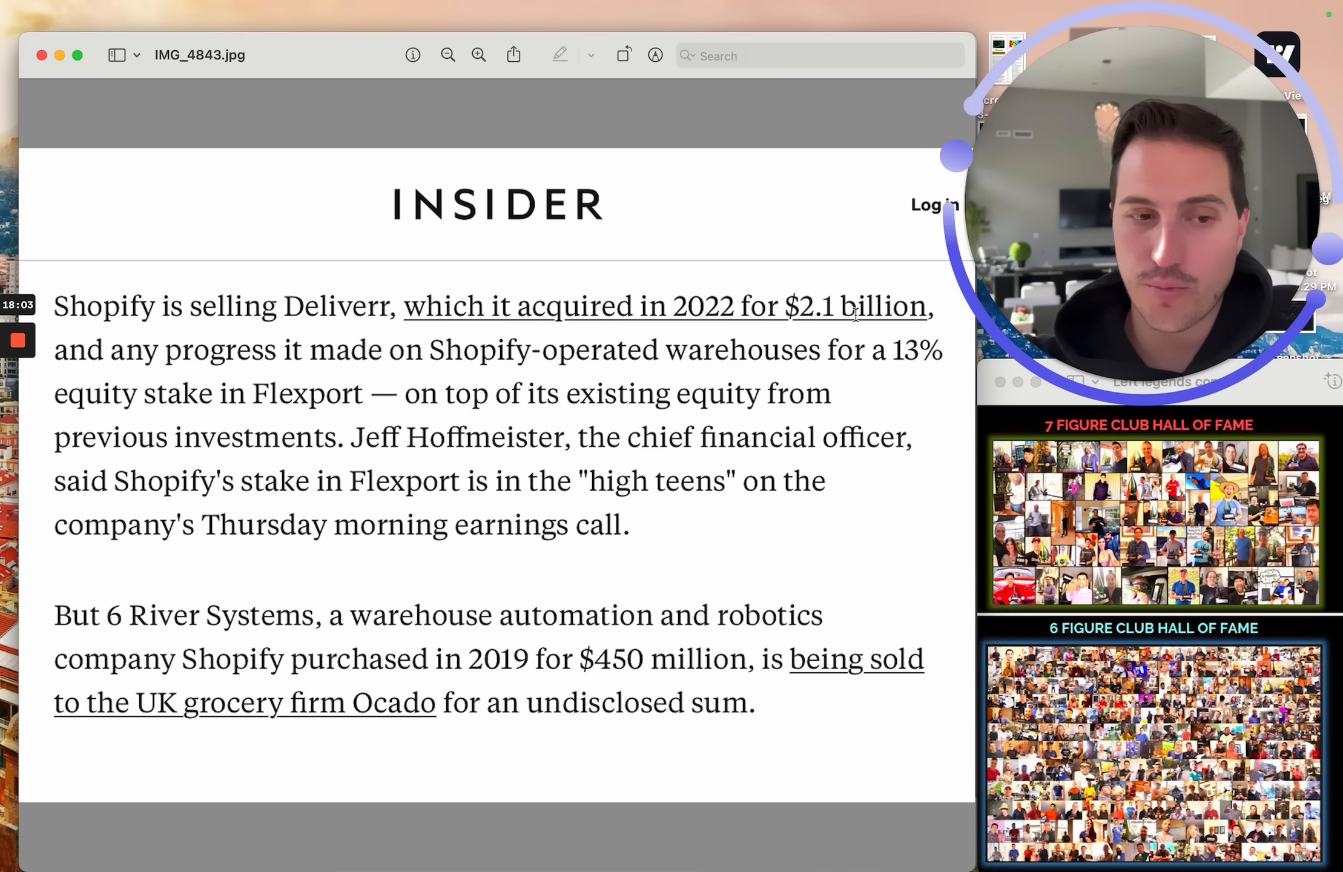
mouse_move(356, 359)
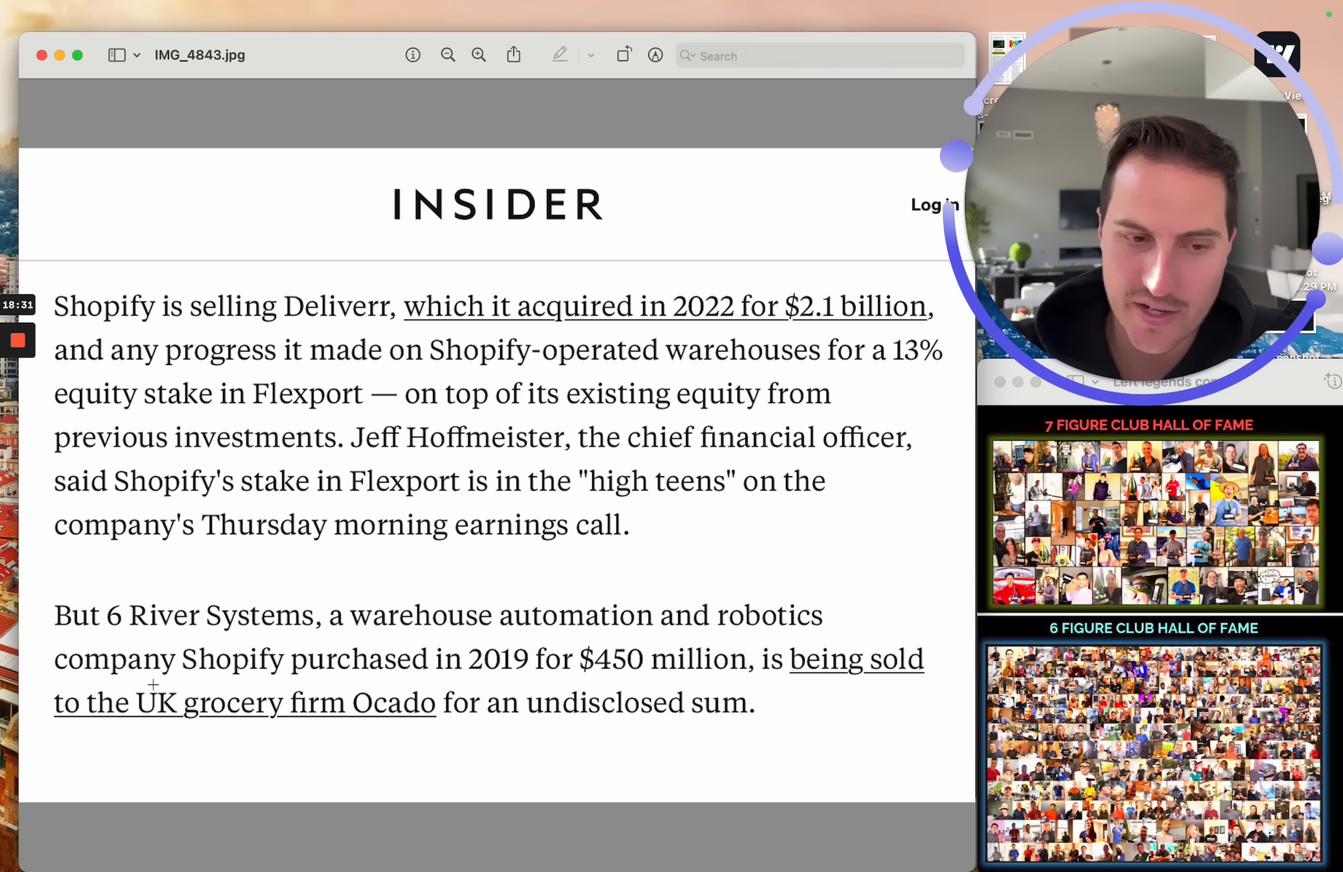
mouse_move(476, 658)
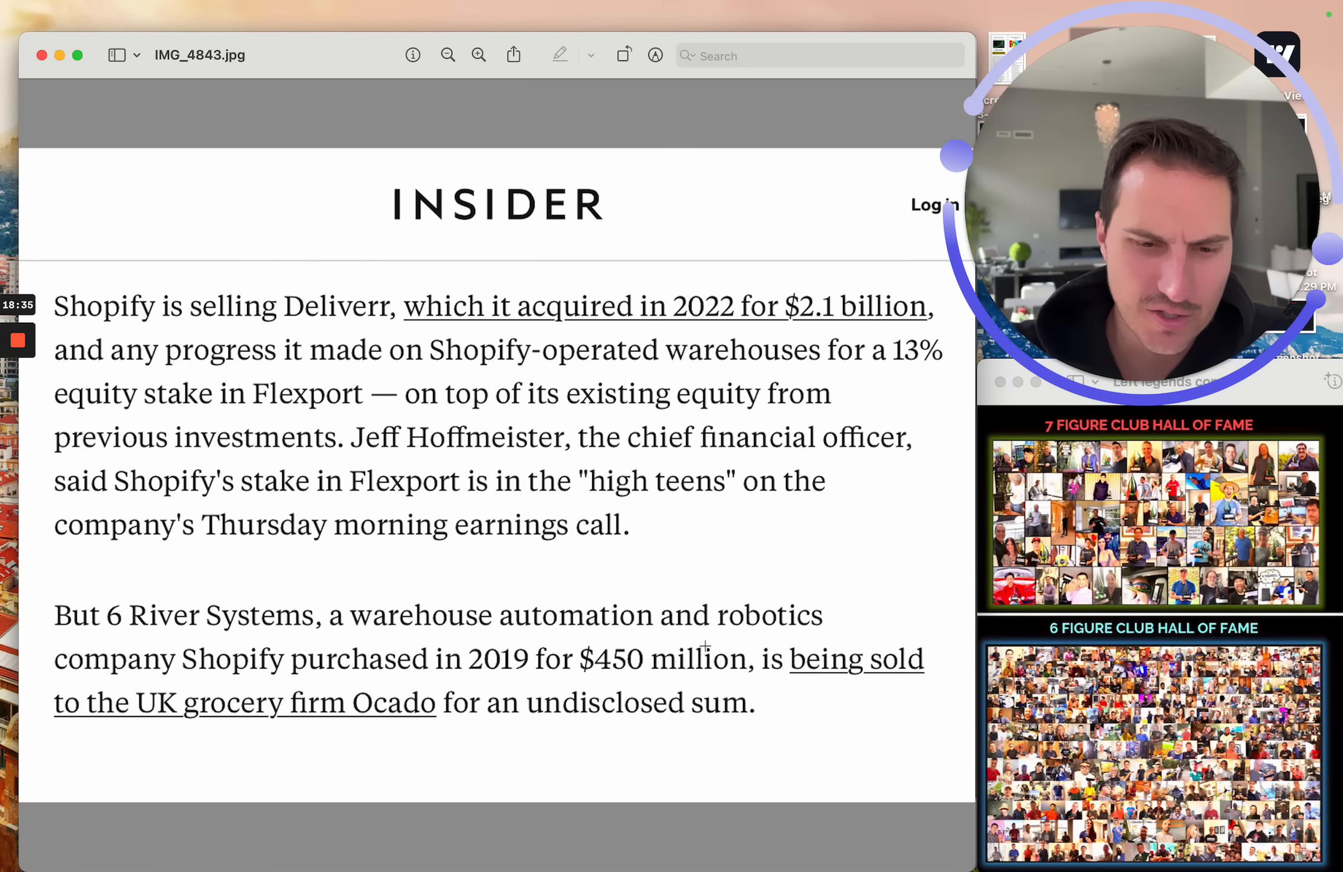
Advance to the Patreon screenshot showing the $10 'Buy the Dip & Never Trip' and $19 Discord tiers
left_click_drag(484, 702, 758, 702)
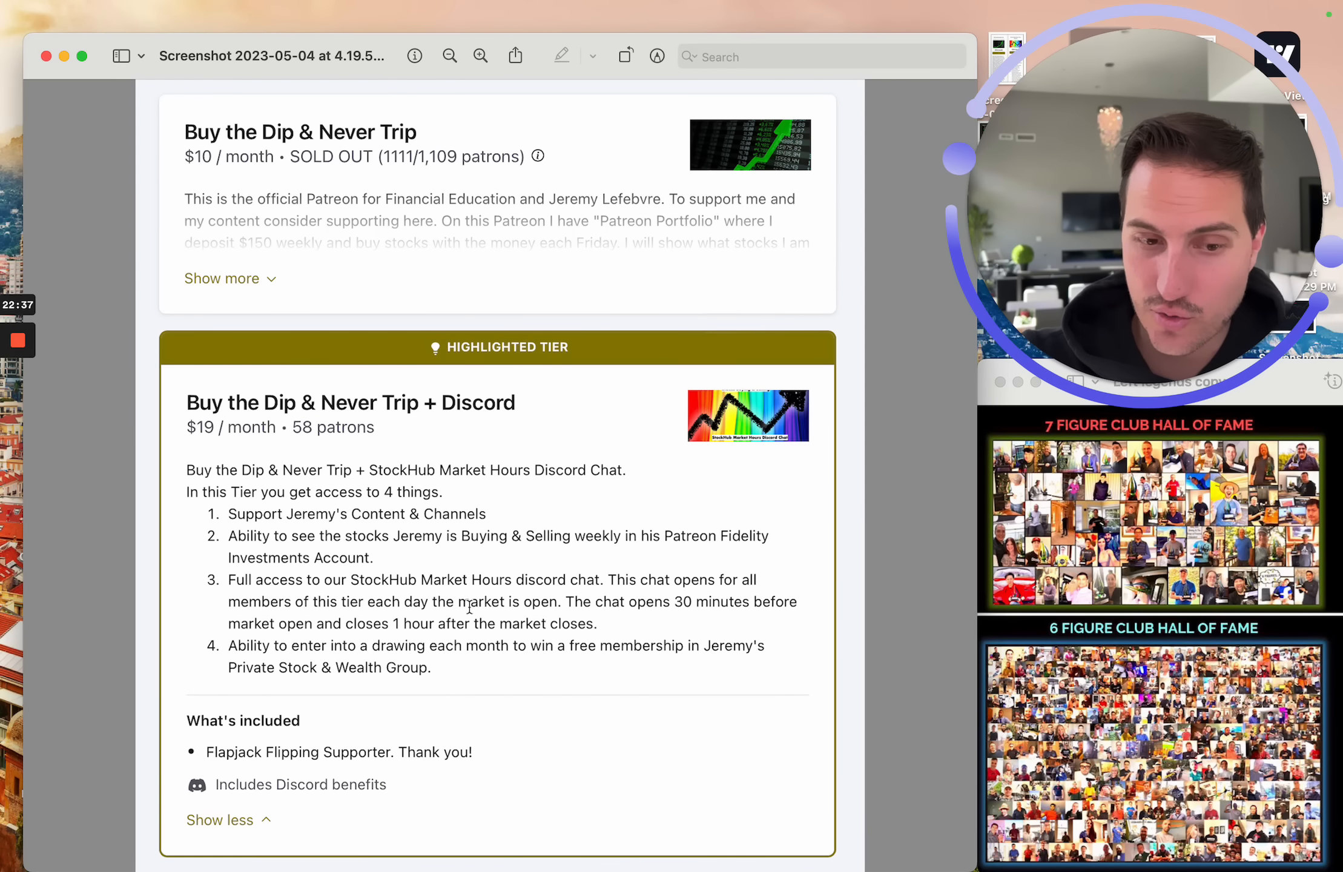
Select the word 'patrons' beside the 58 patron count of the $19 Discord tier
double_click(447, 580)
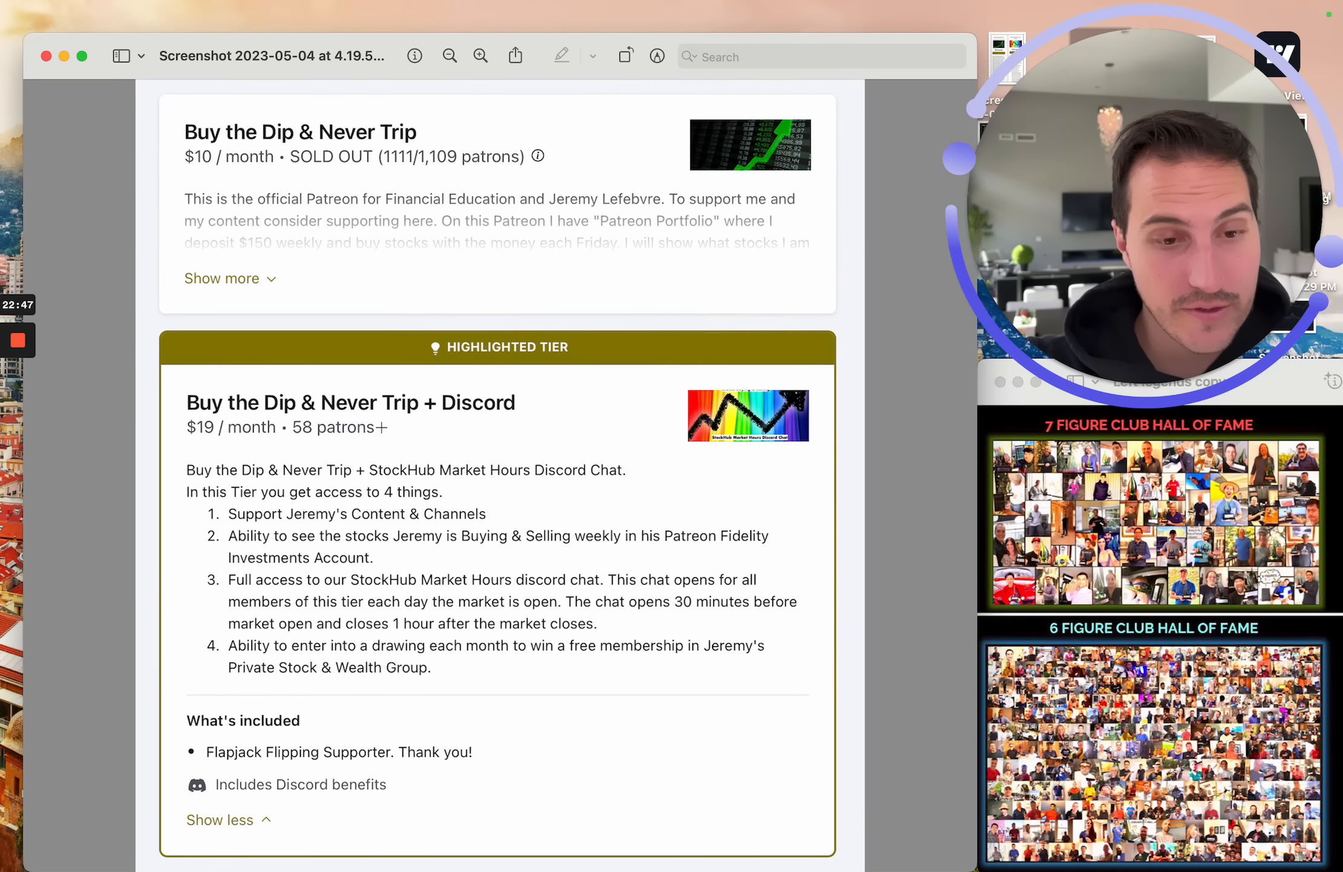
double_click(319, 427)
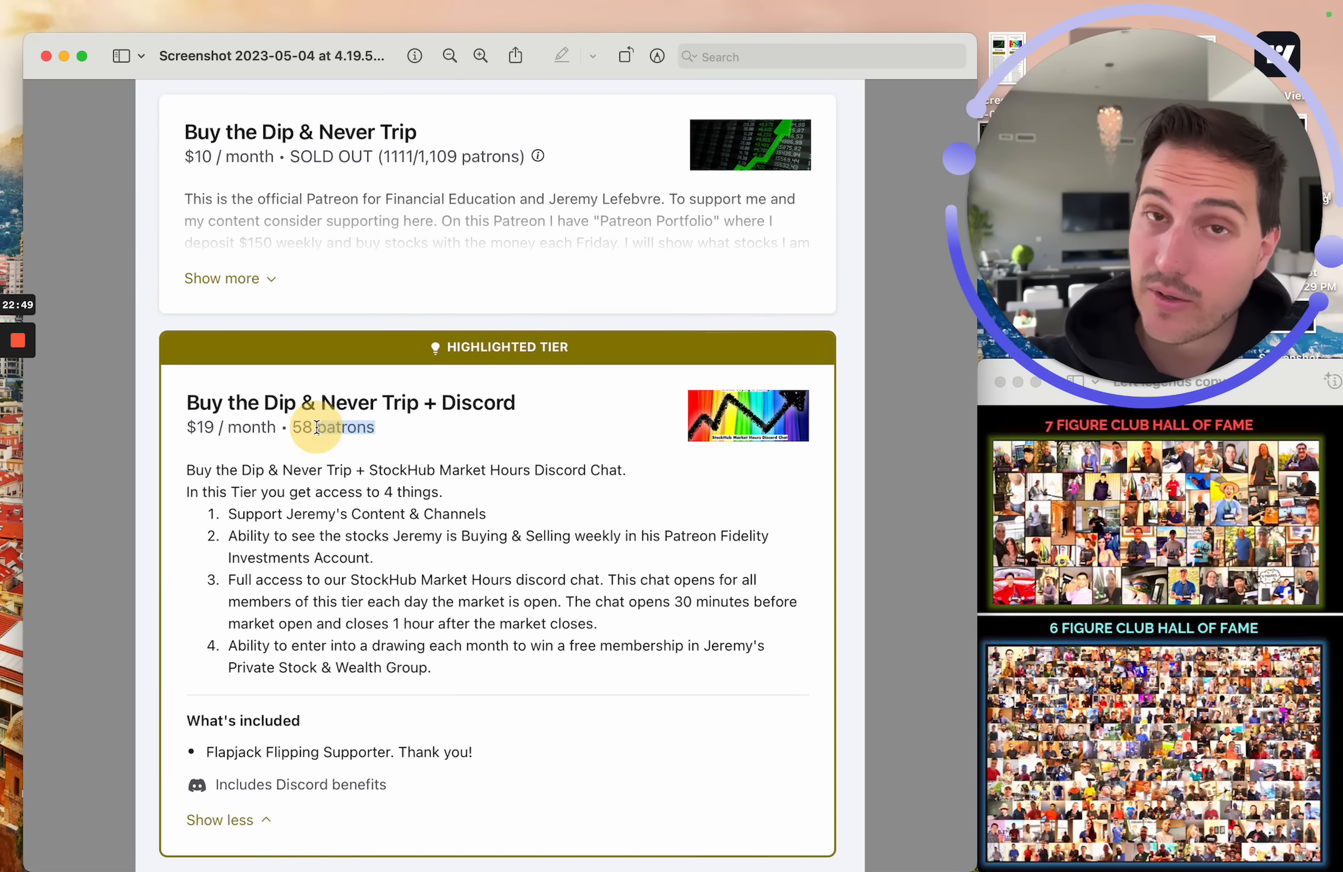
mouse_move(17, 343)
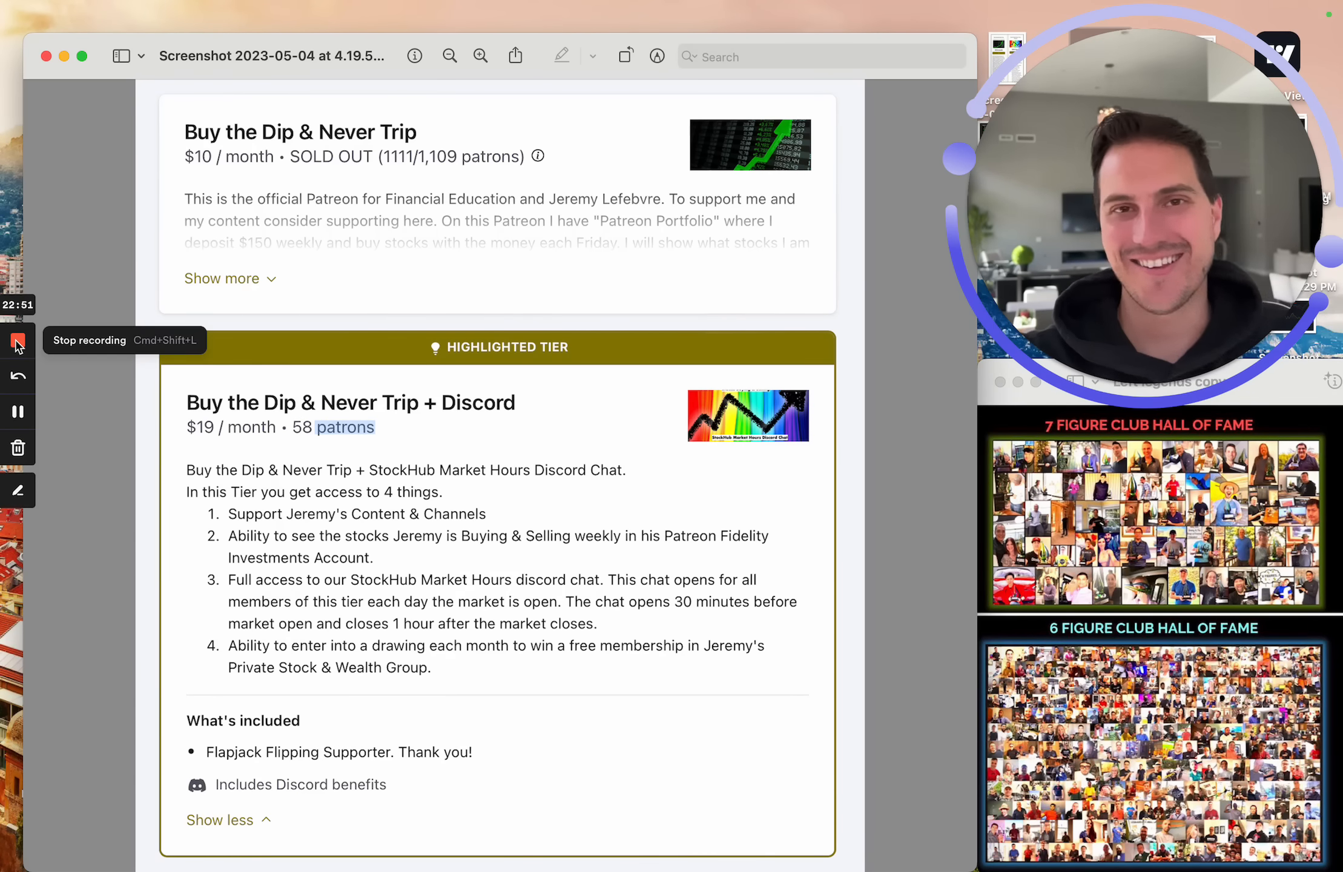